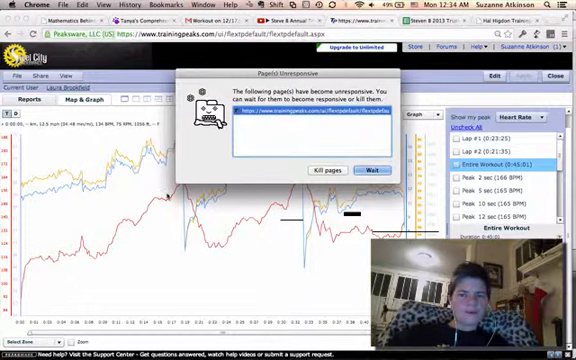
# Choose Wait on each recurring 'Page Unresponsive' warning until the bike workout's heart-rate graph shows.
pyautogui.click(369, 167)
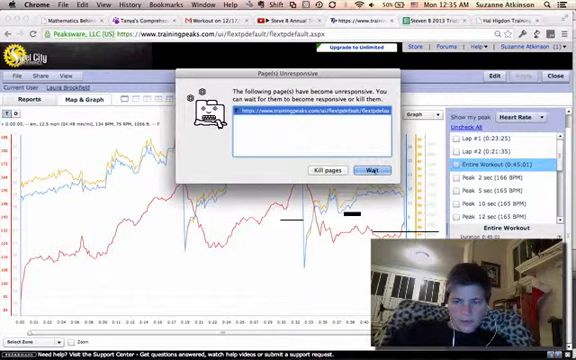
pyautogui.click(377, 166)
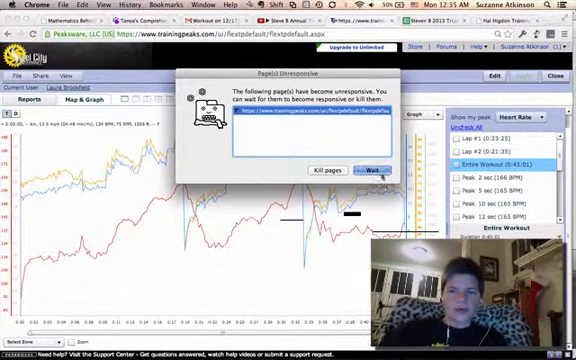
pyautogui.click(378, 164)
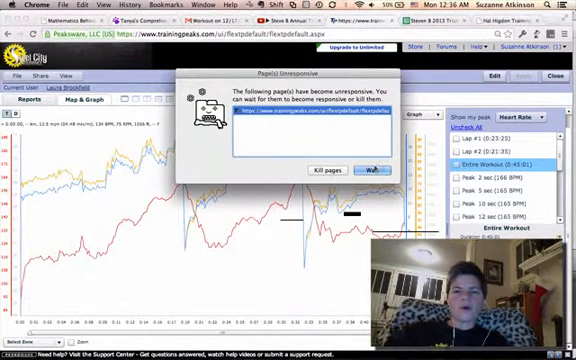
pyautogui.click(371, 169)
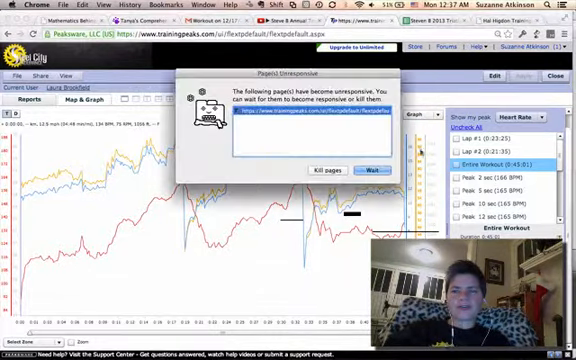
pyautogui.click(381, 168)
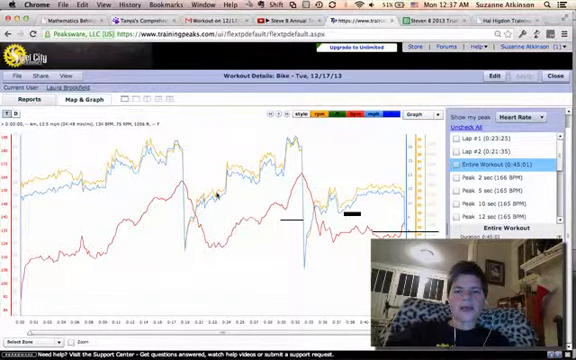
pyautogui.moveTo(205, 148)
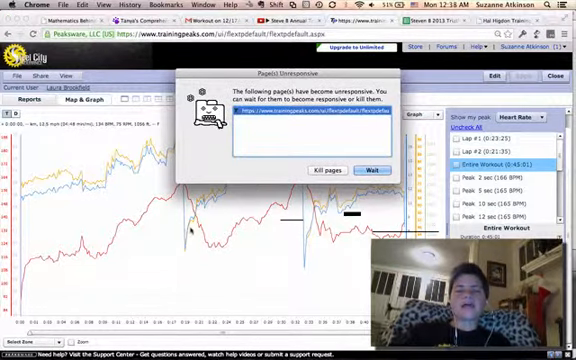
pyautogui.click(378, 166)
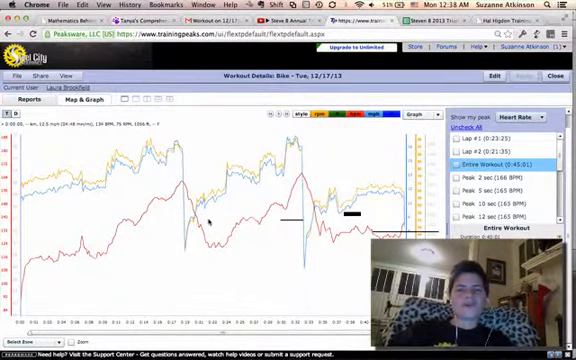